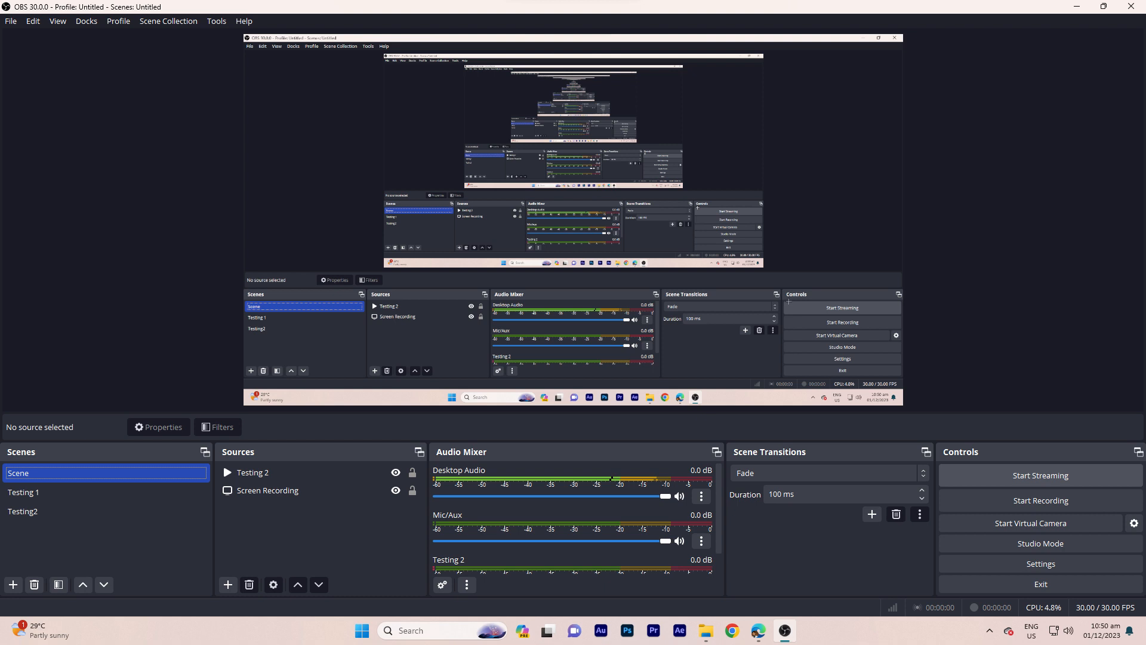
mouse_move(772, 595)
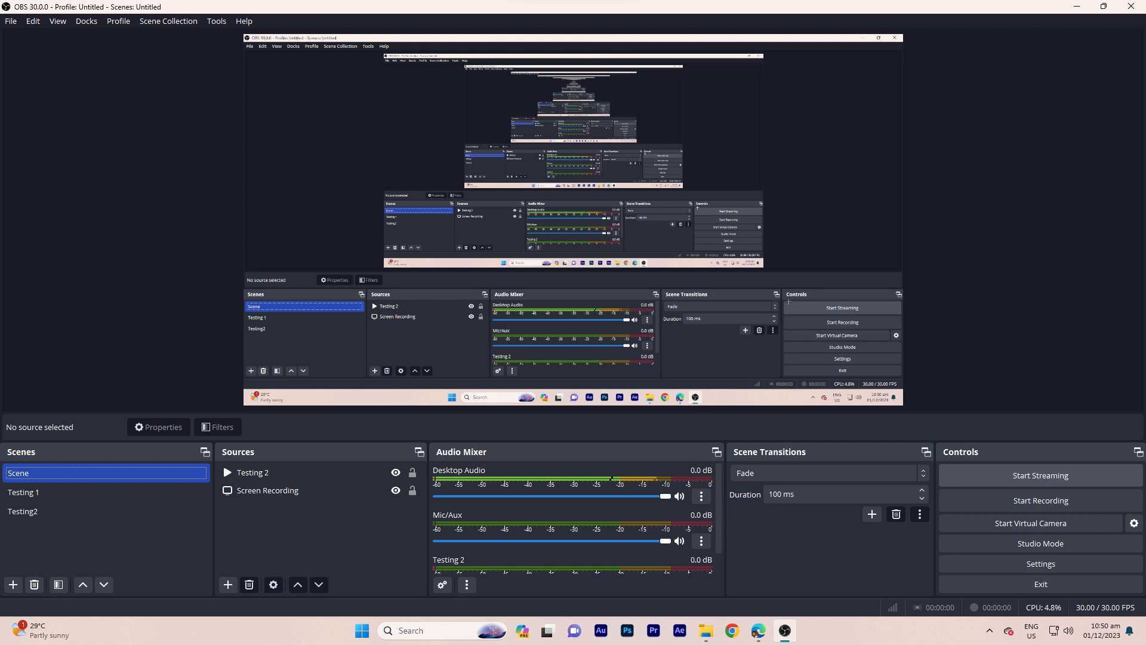
mouse_move(6, 475)
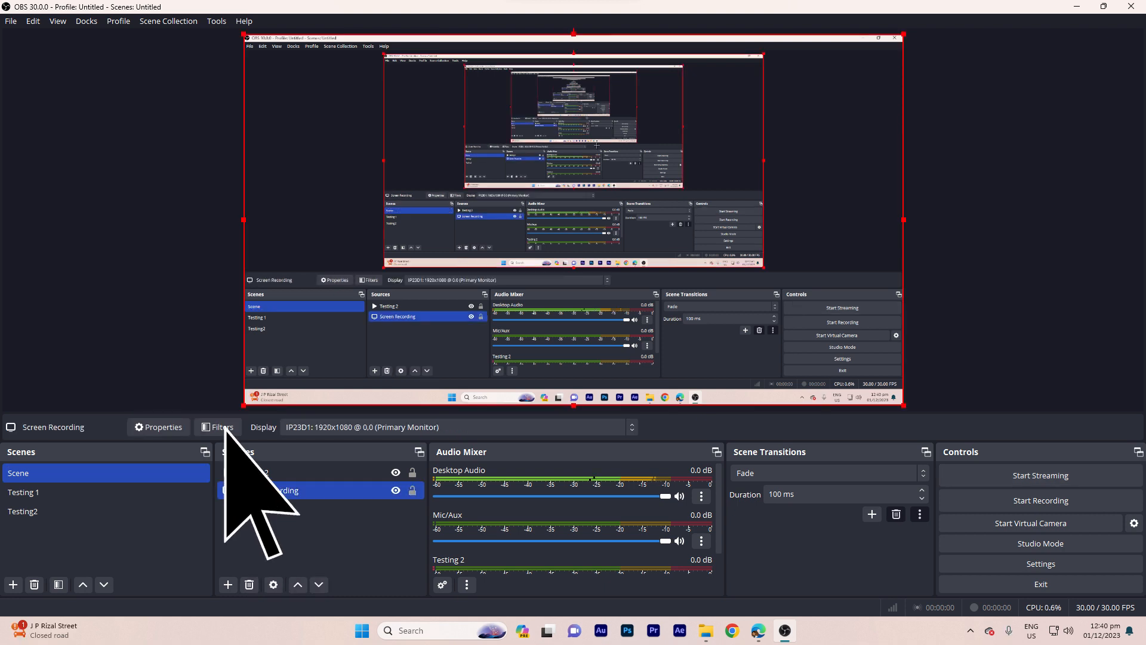
Add a new Browser source to the scene from the preview canvas context menu.
right_click(277, 490)
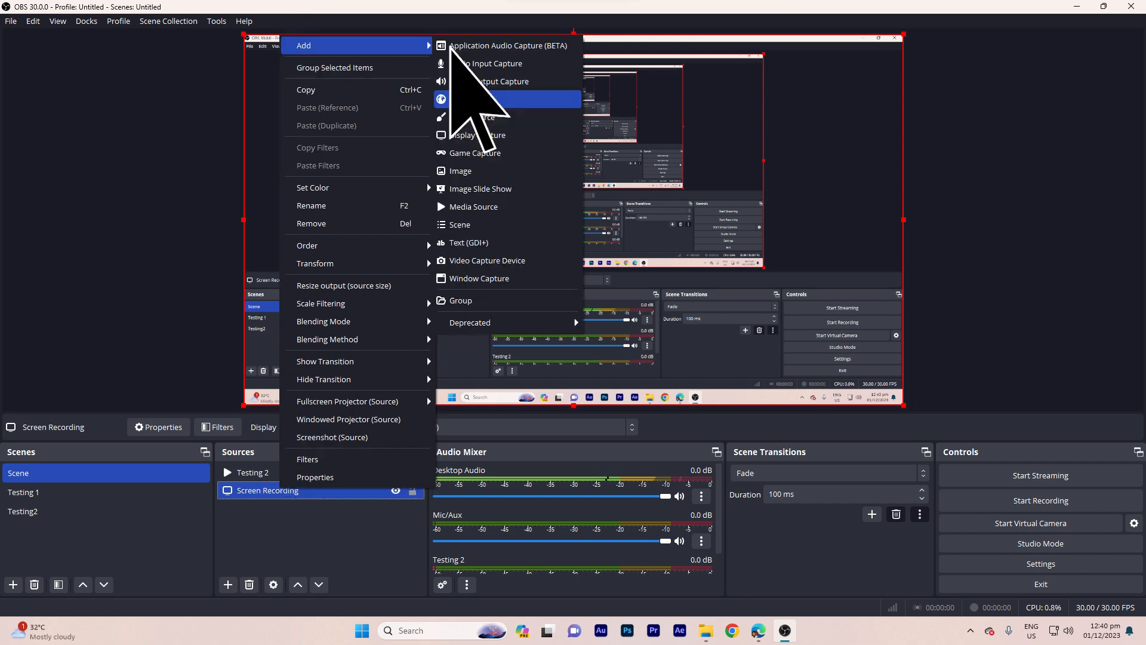
mouse_move(485, 99)
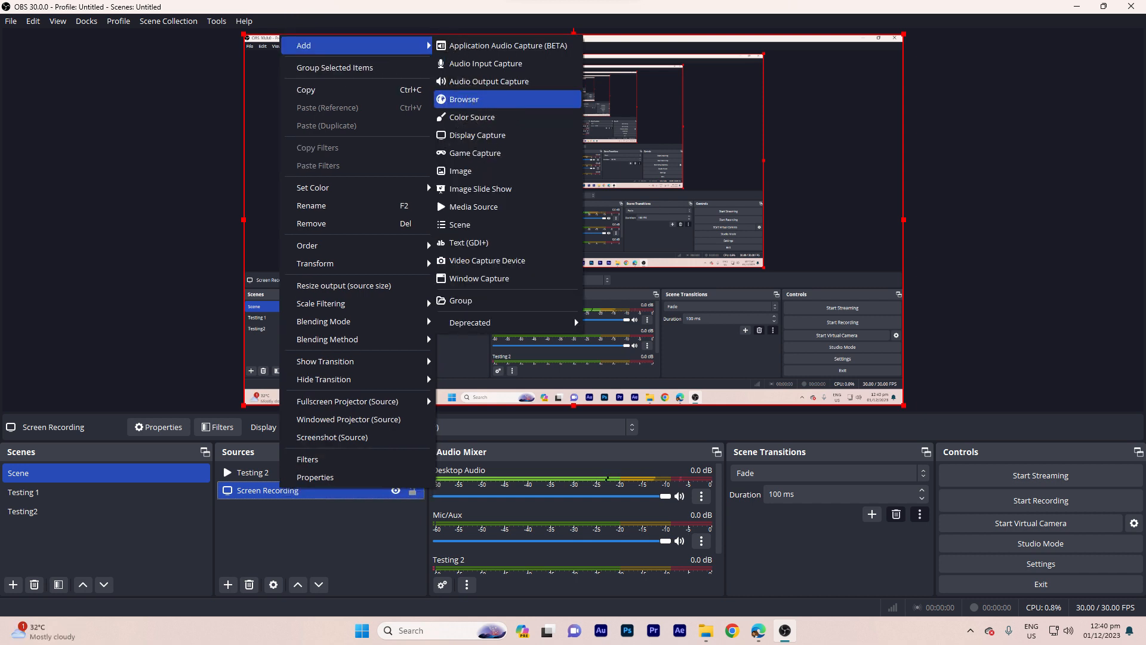
click(464, 98)
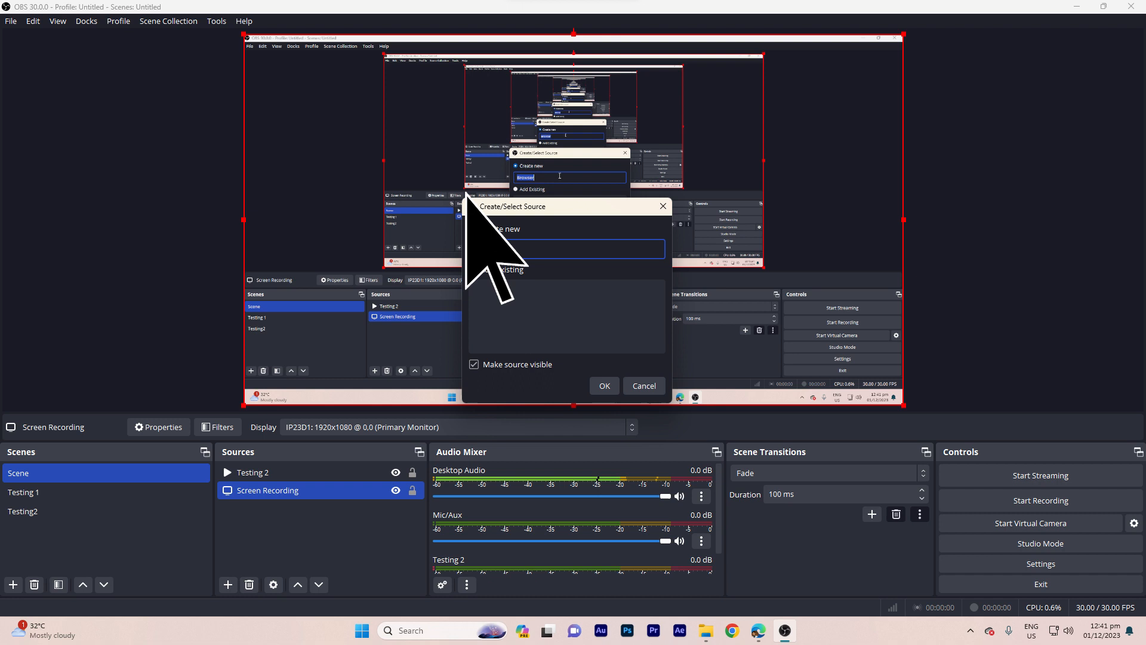
Name the new browser source 'Chat Box 1'.
text(Chat Box 1)
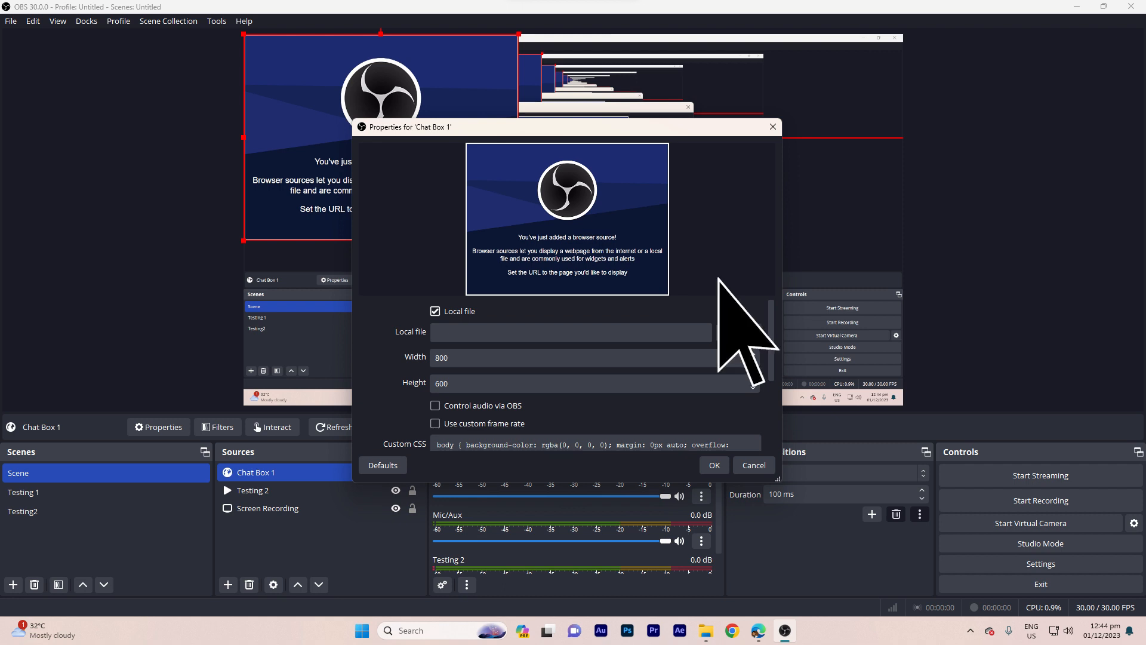
Browse for a local file as Chat Box 1's page source.
click(571, 331)
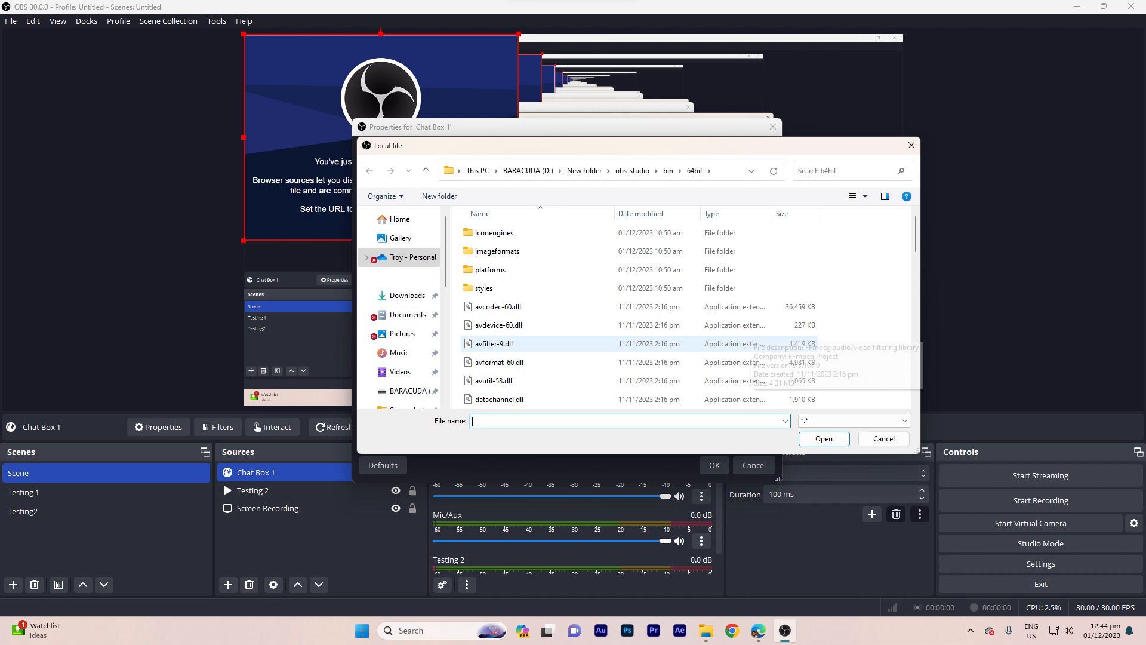
mouse_move(383, 283)
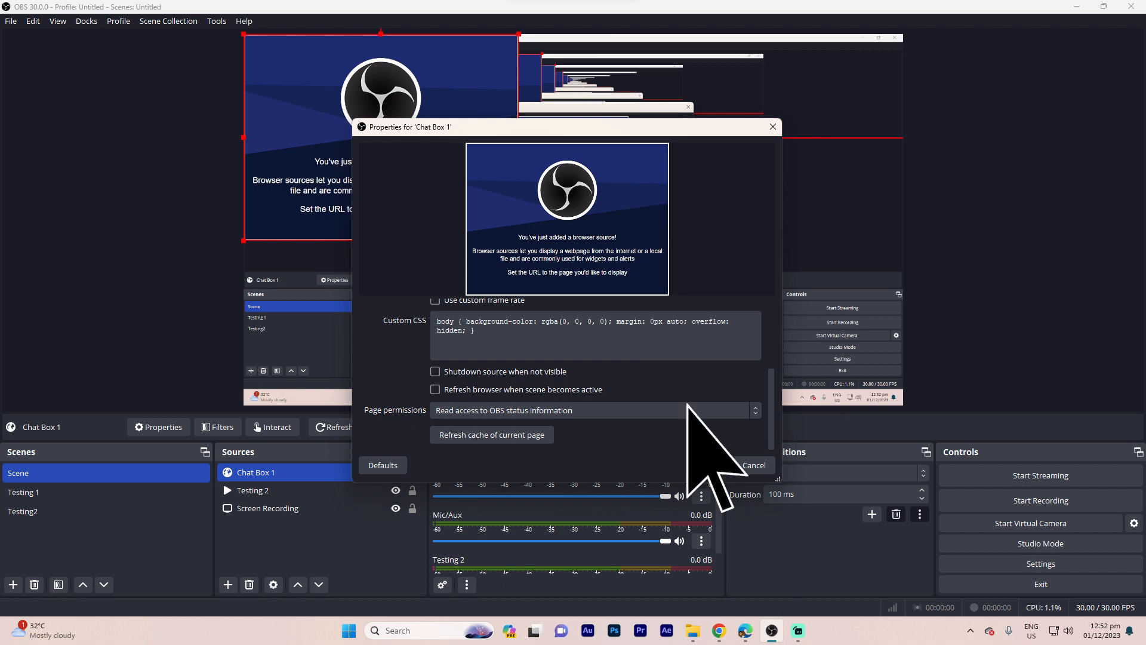
Accept Chat Box 1's browser source properties.
click(753, 465)
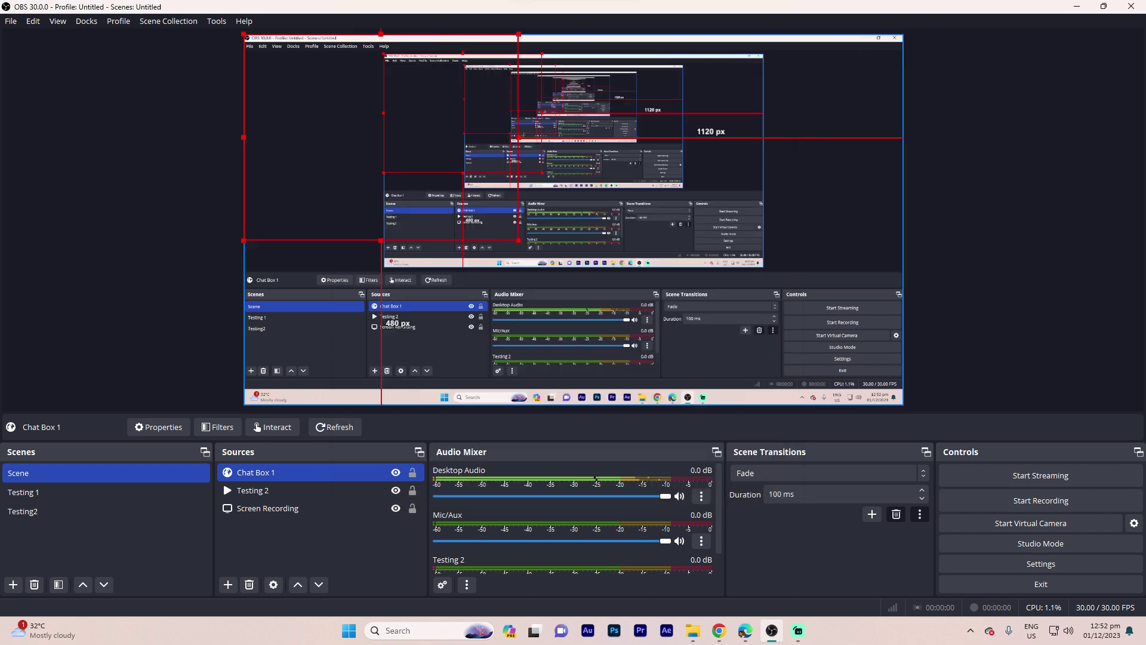